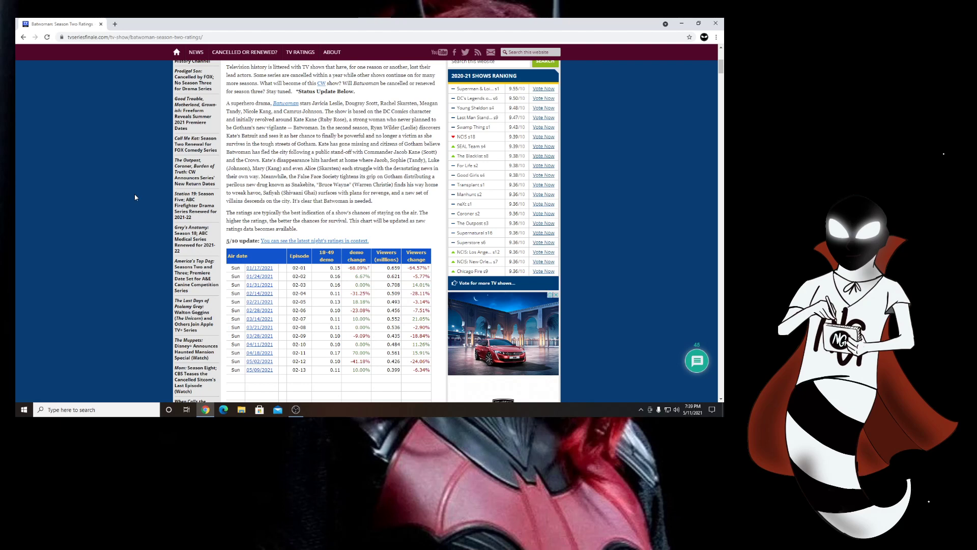
mouse_move(117, 265)
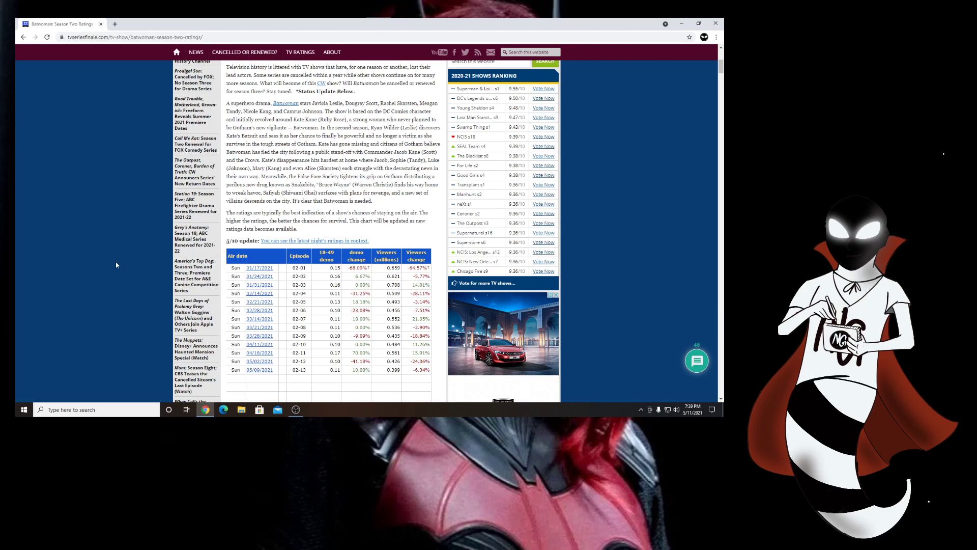
mouse_move(307, 370)
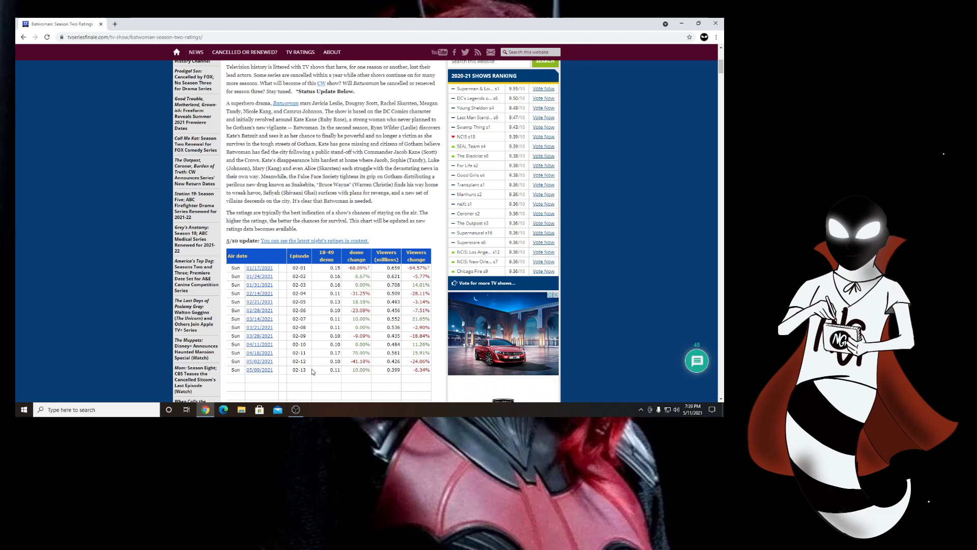
mouse_move(390, 370)
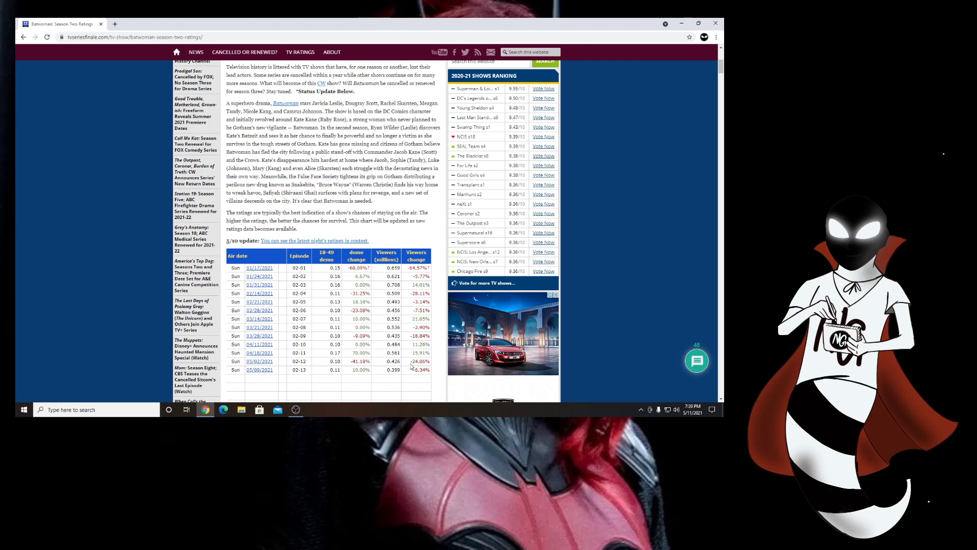
mouse_move(404, 361)
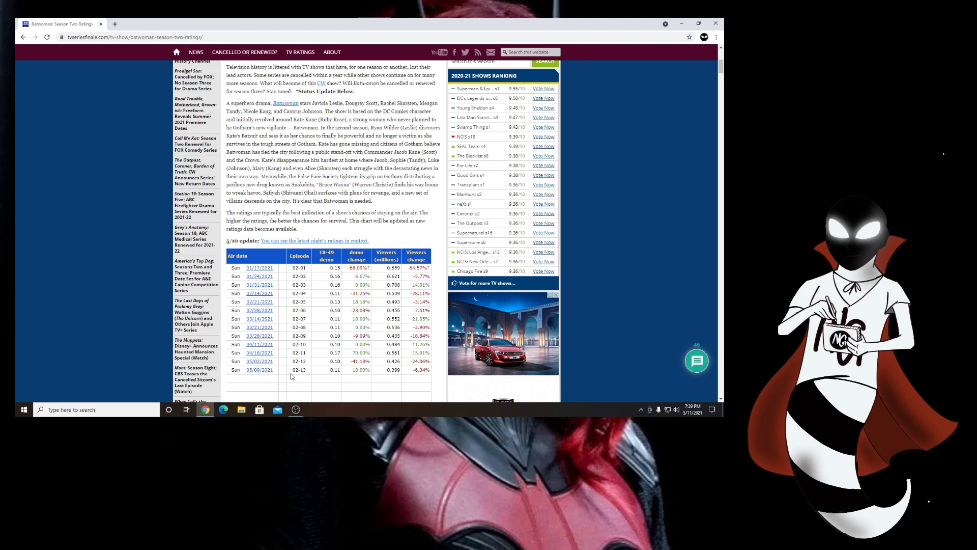
mouse_move(371, 375)
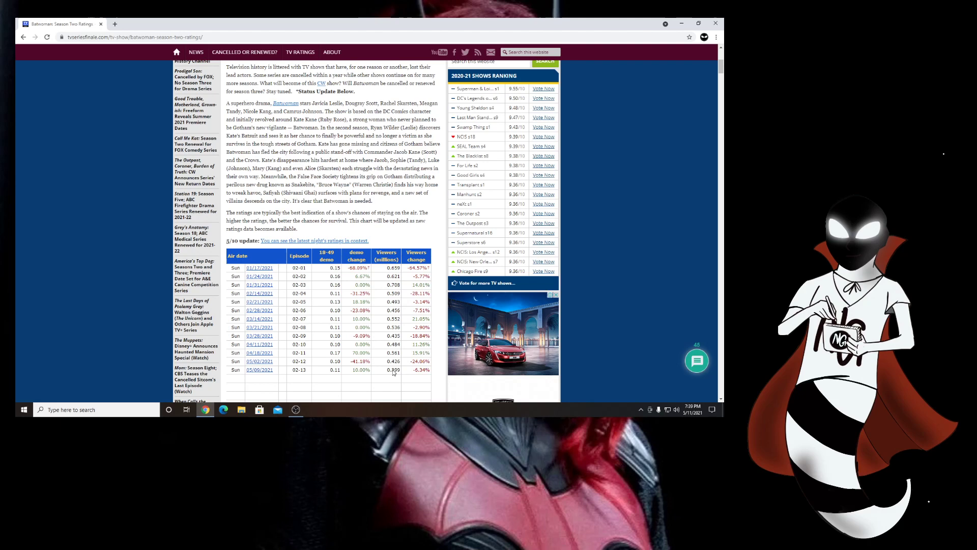
mouse_move(403, 372)
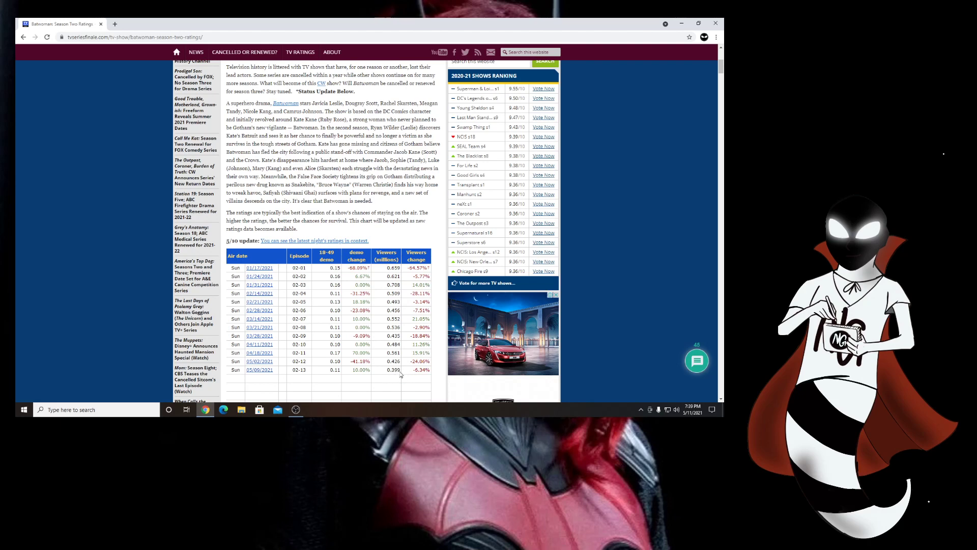
mouse_move(396, 373)
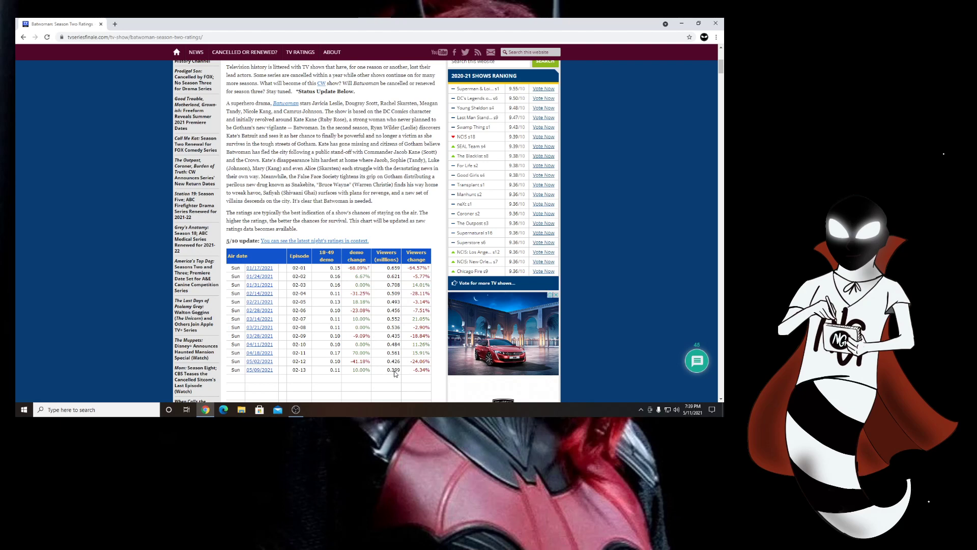
mouse_move(398, 377)
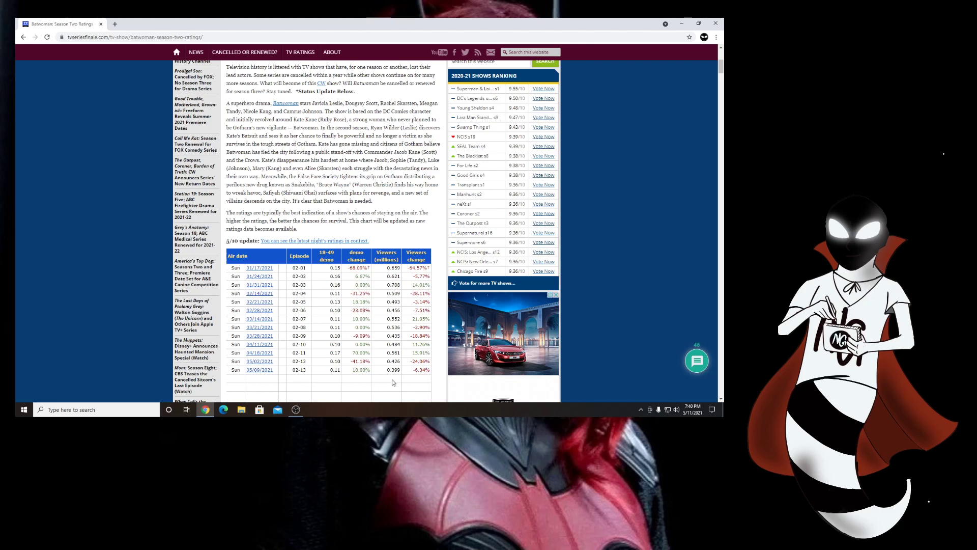
mouse_move(402, 355)
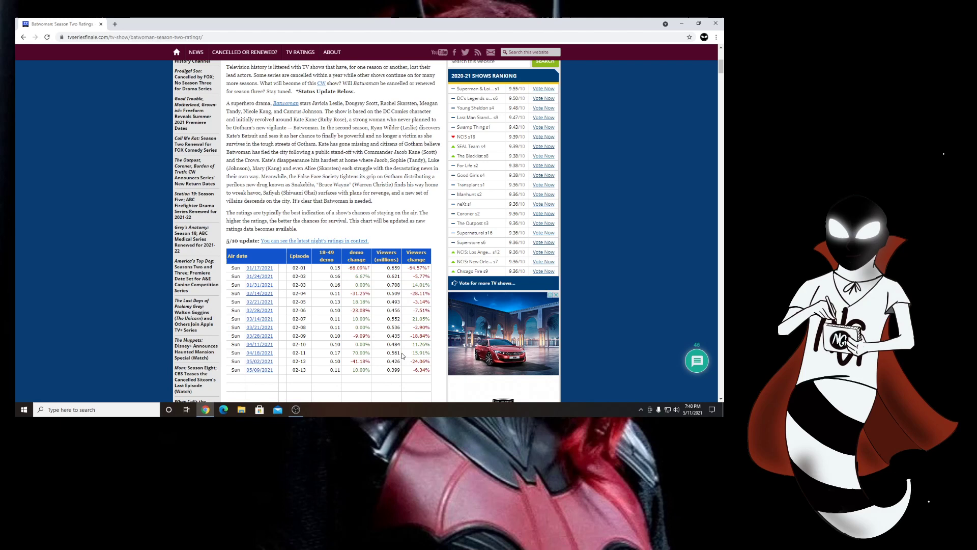
mouse_move(386, 382)
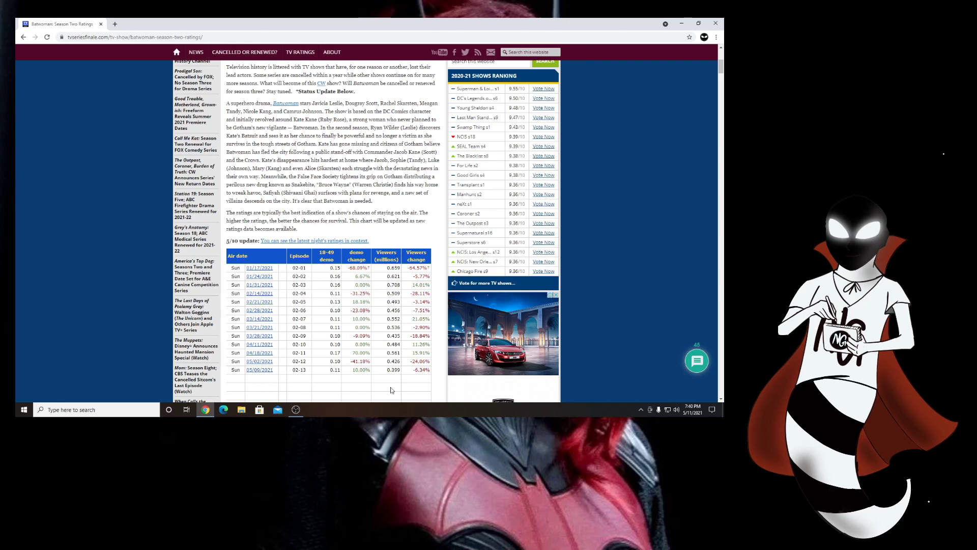
mouse_move(394, 377)
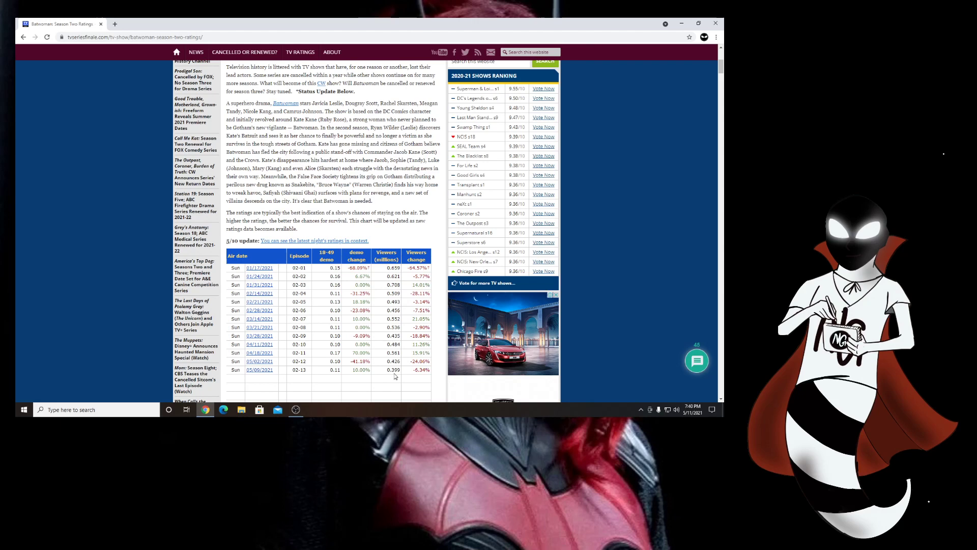
mouse_move(406, 376)
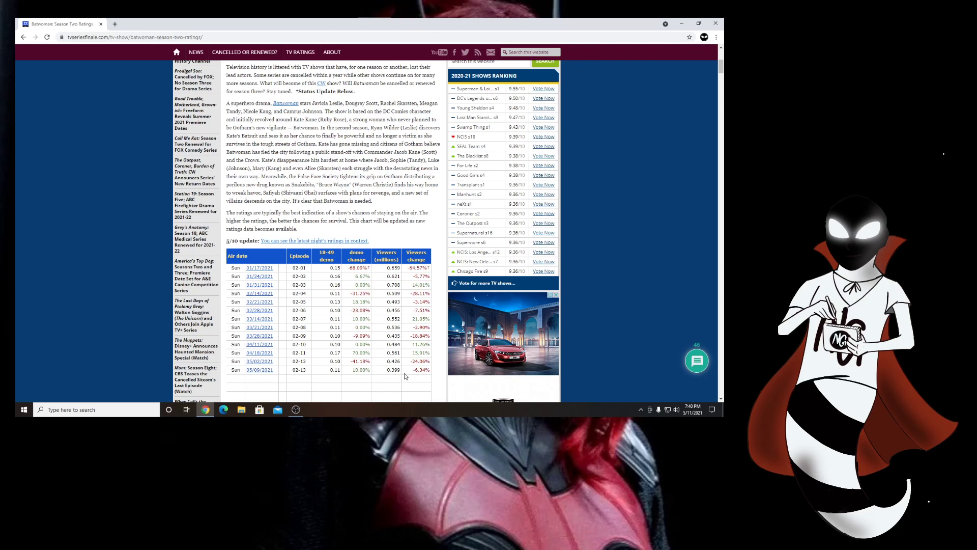
mouse_move(390, 376)
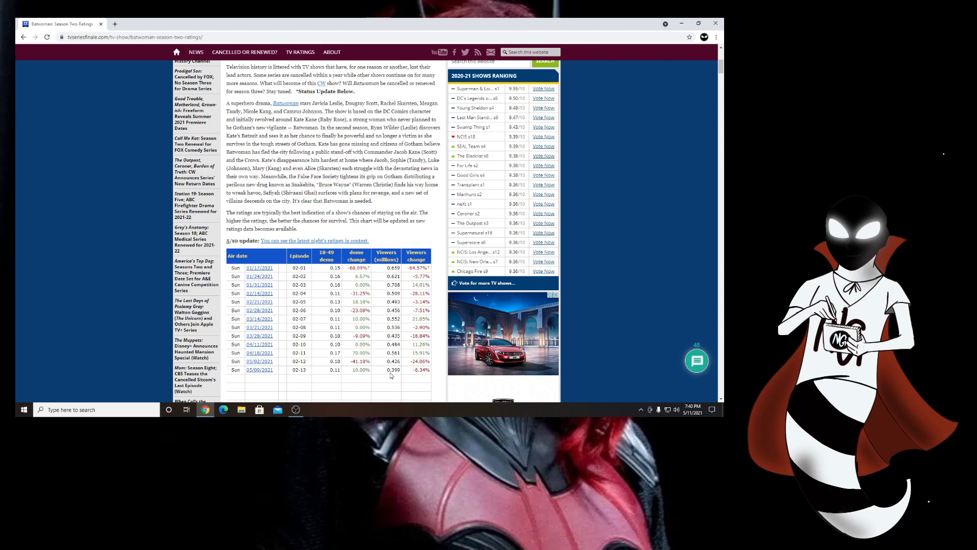
mouse_move(343, 375)
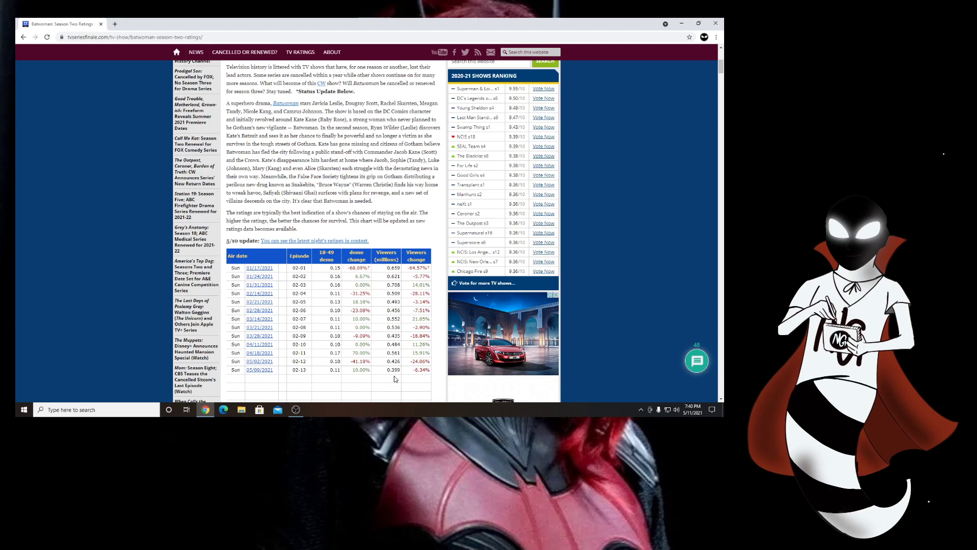
mouse_move(406, 375)
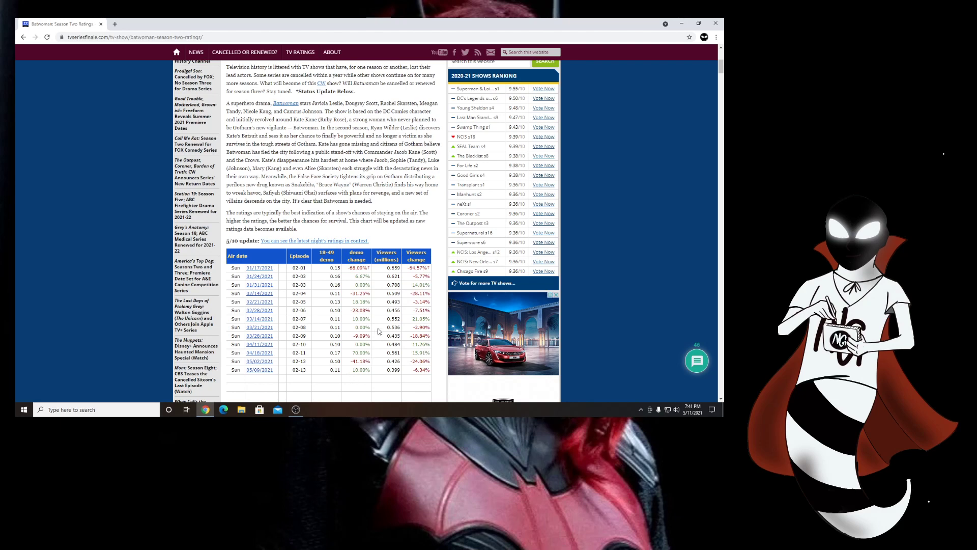
mouse_move(407, 368)
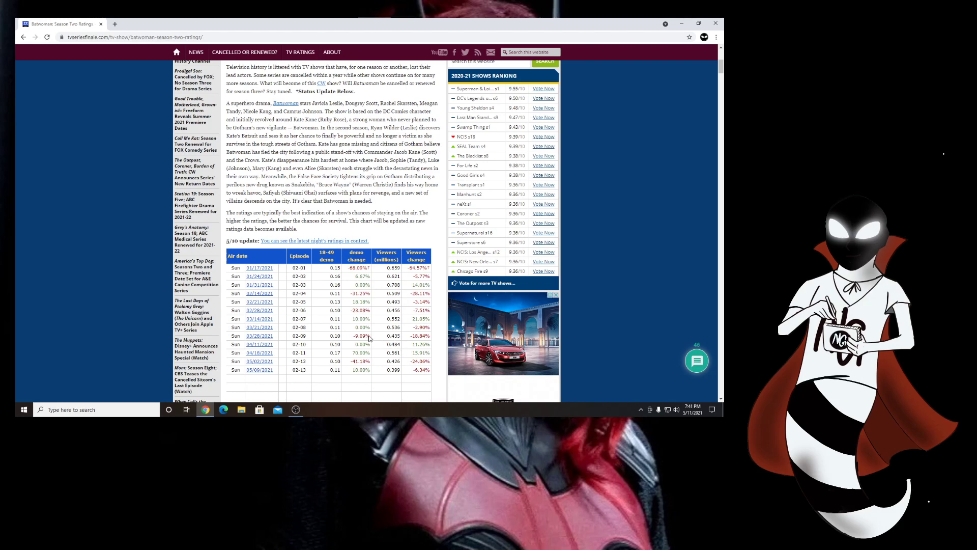
mouse_move(317, 276)
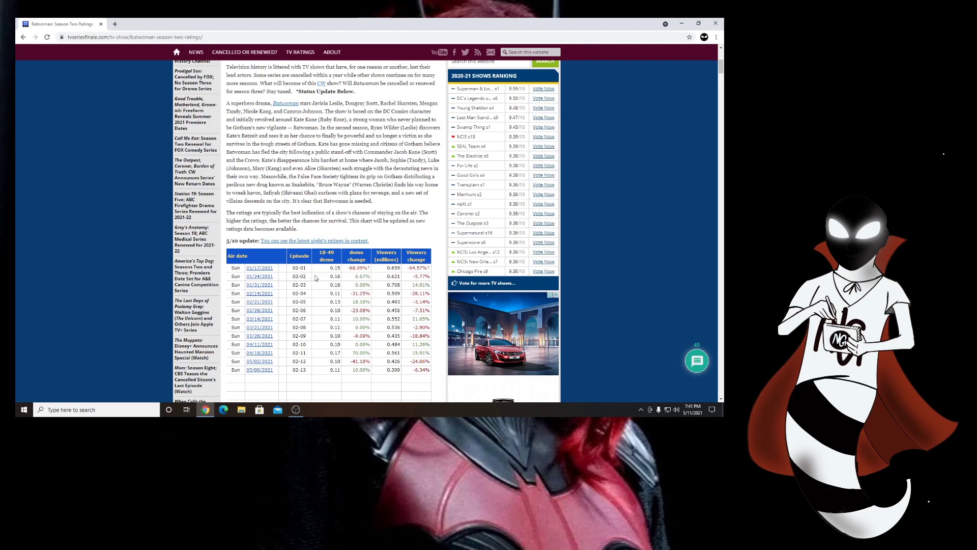
mouse_move(327, 273)
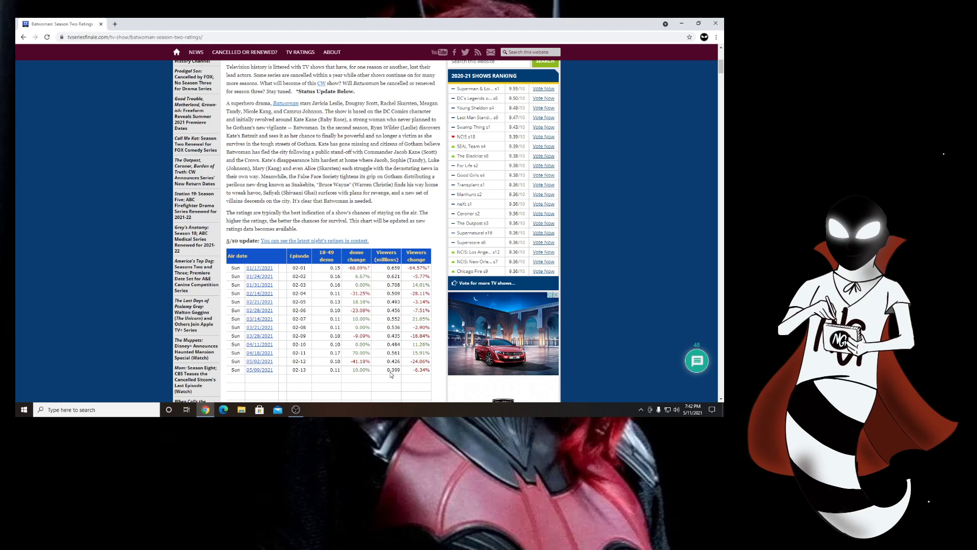
mouse_move(390, 380)
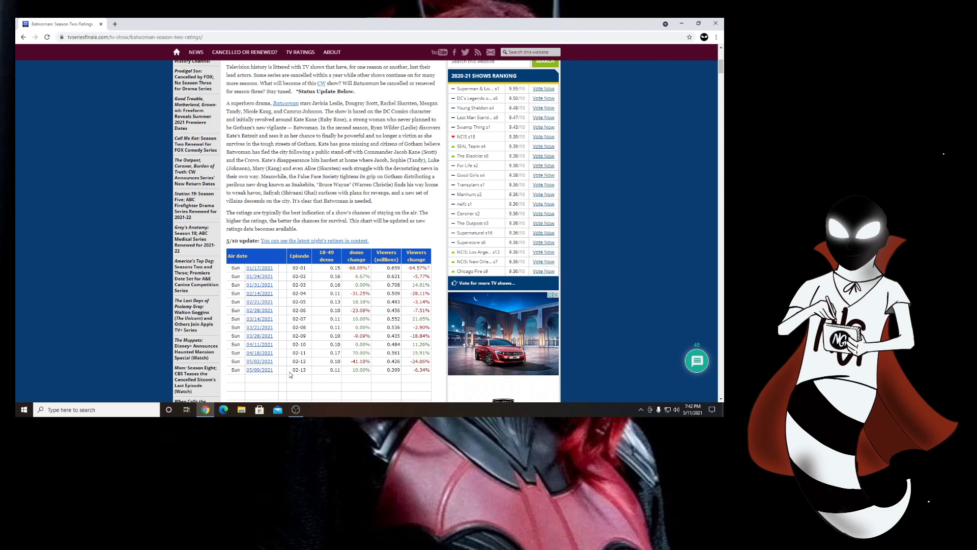
mouse_move(317, 376)
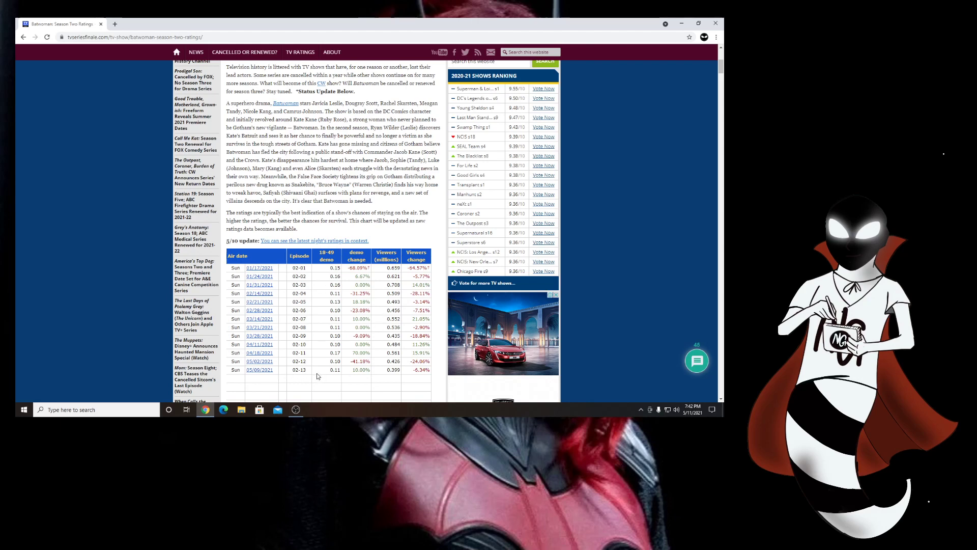
mouse_move(313, 374)
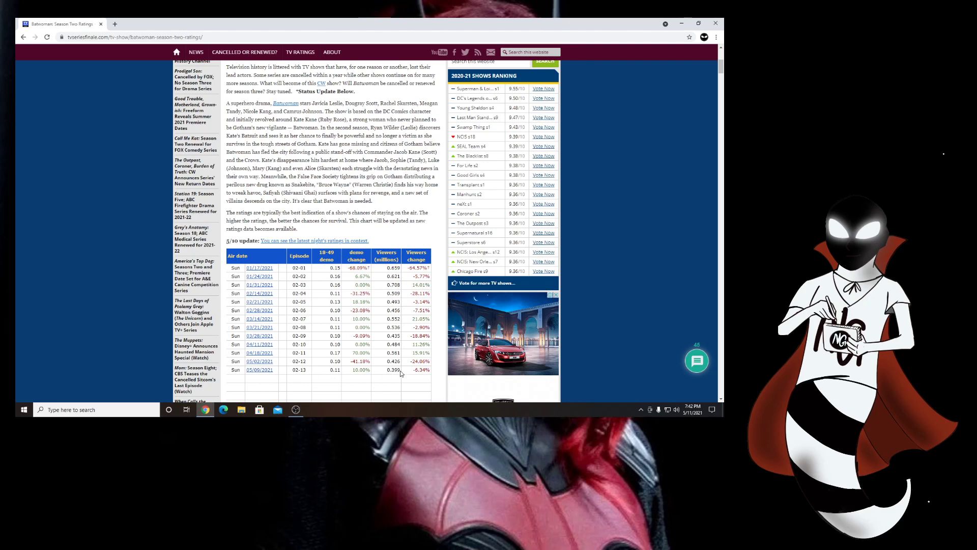
mouse_move(381, 398)
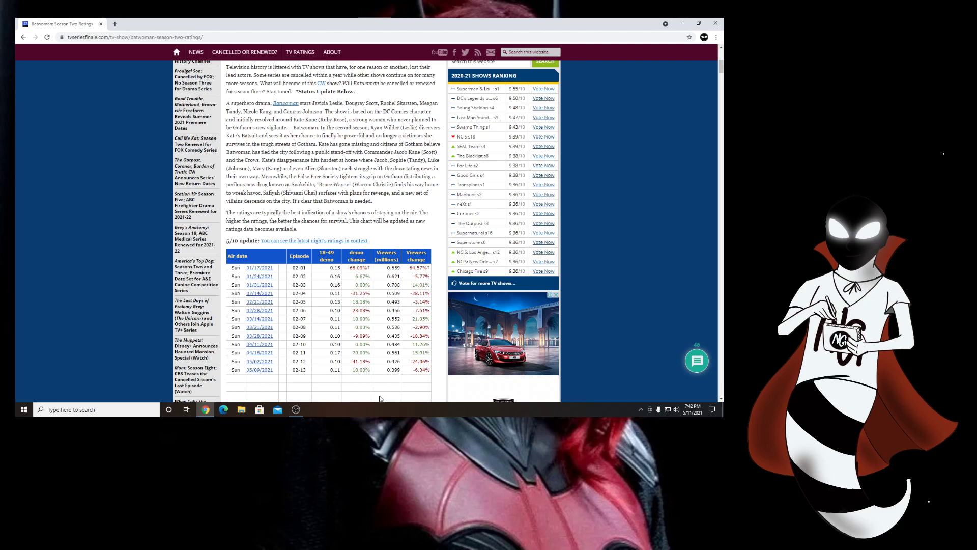
mouse_move(388, 394)
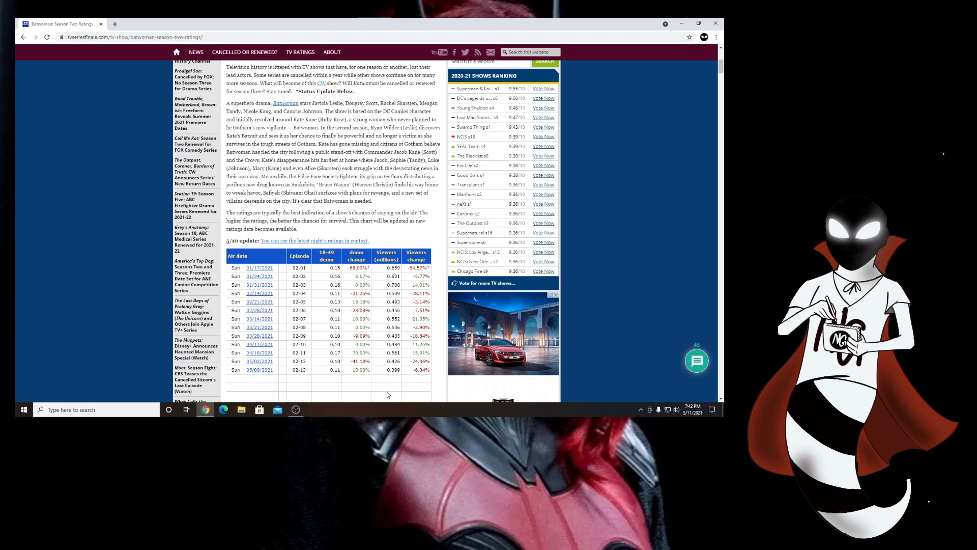
mouse_move(98, 354)
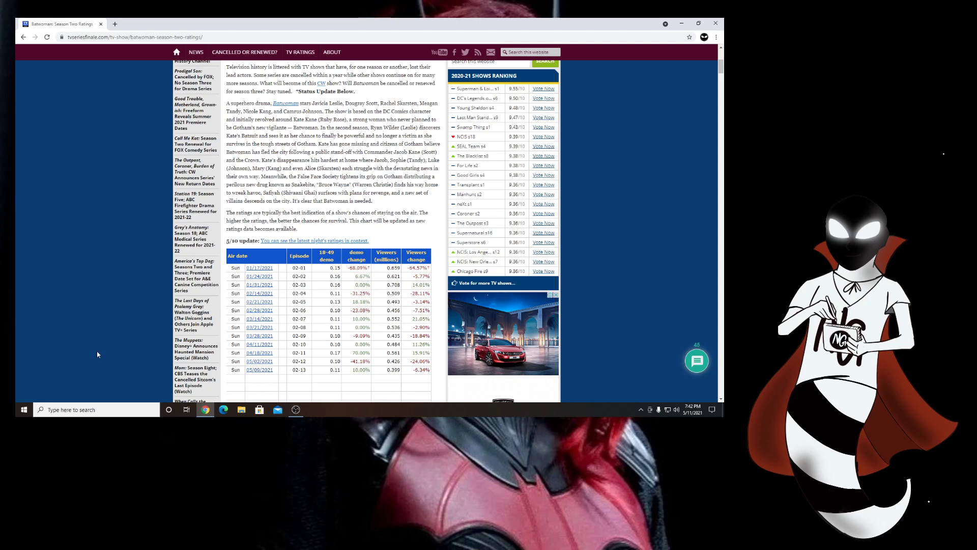